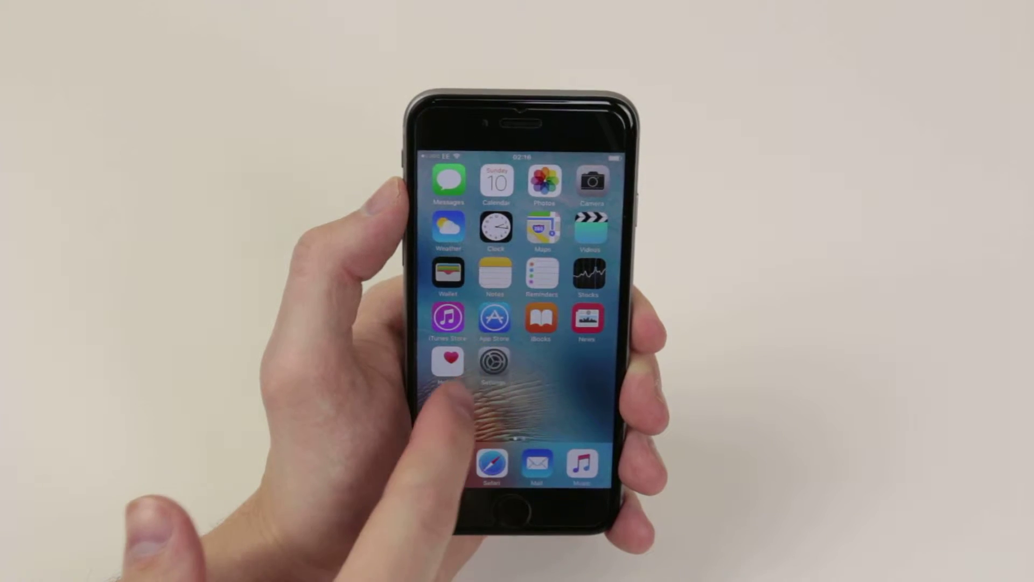
# Launch the Settings app from the Home Screen.
pyautogui.click(494, 362)
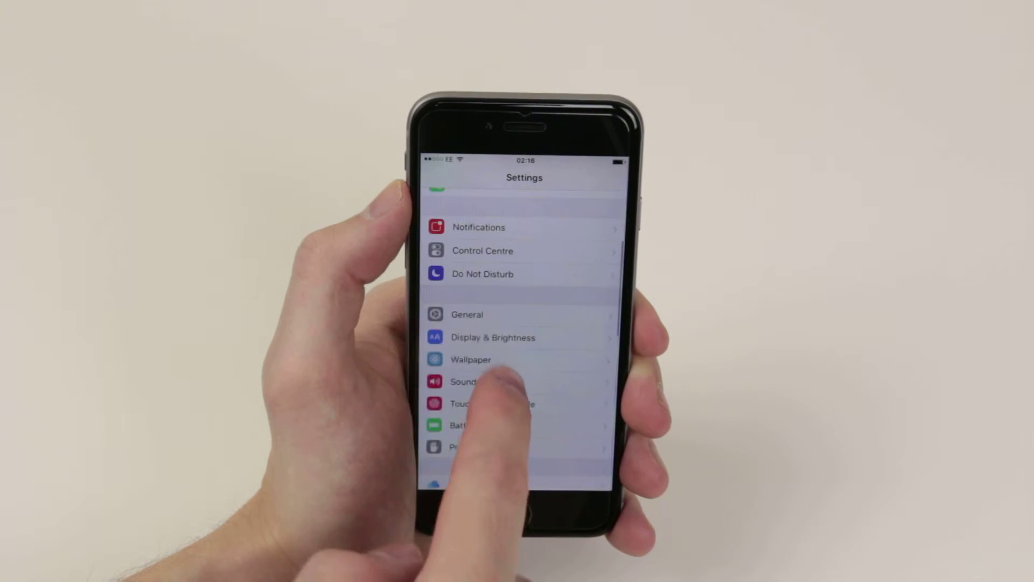
# Go into General > Keyboards and bring the Enable Dictation toggle into view.
pyautogui.click(467, 314)
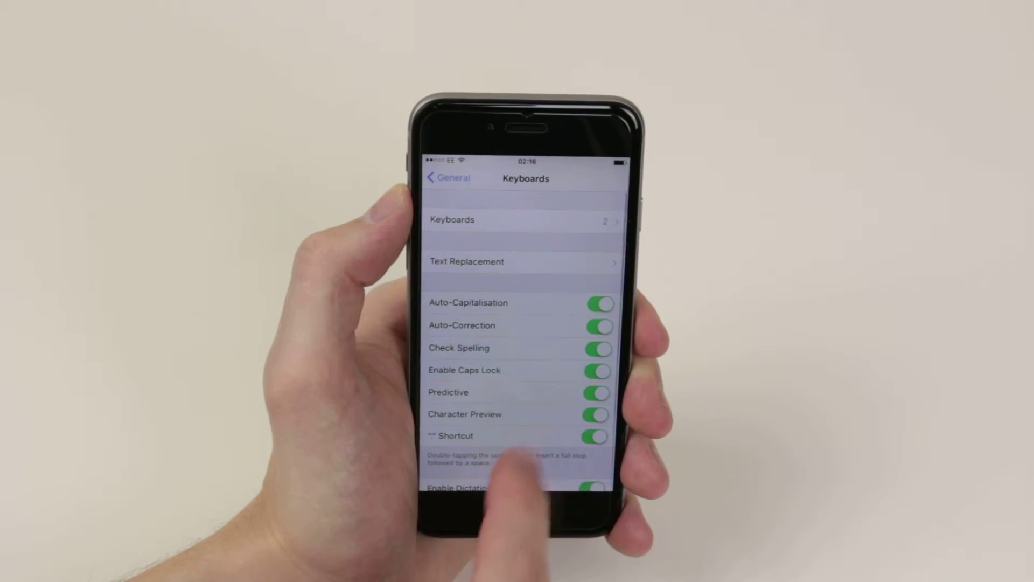
pyautogui.scroll(3)
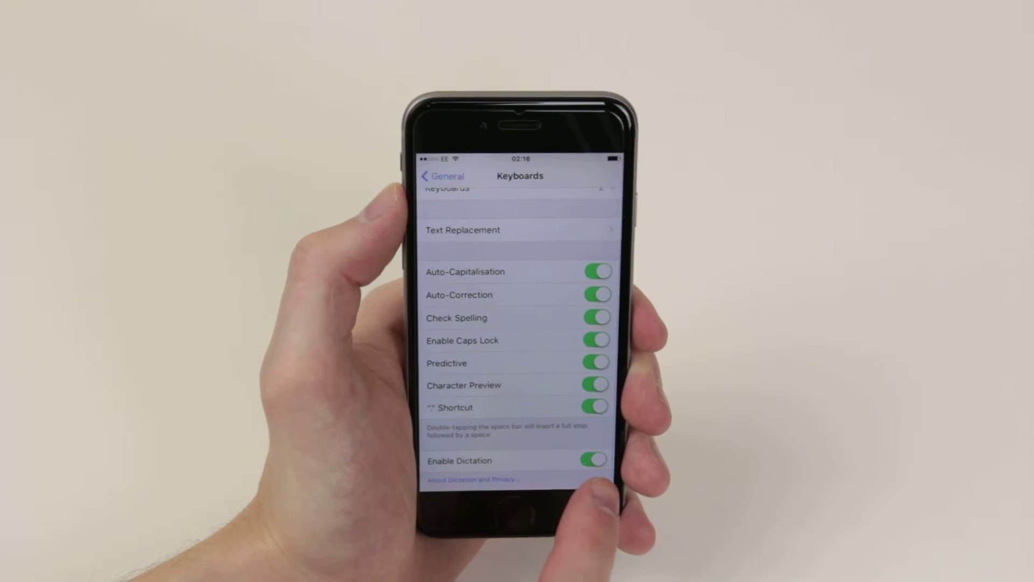